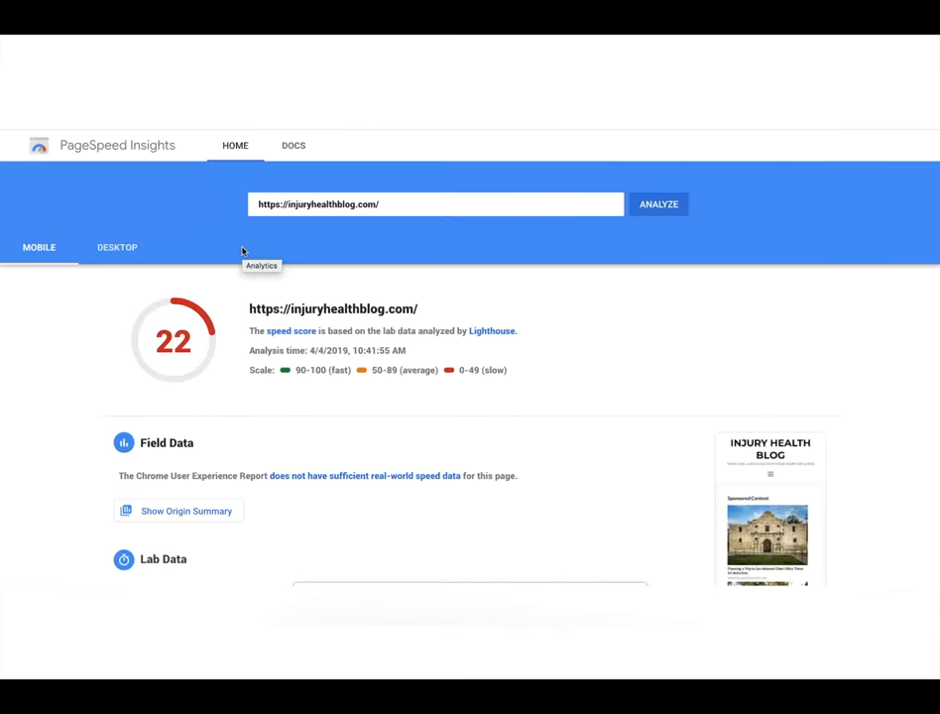
Expand the 'Serve images in next-gen formats' opportunity to list the oversized images
{"action": "scroll", "scroll_direction": "down", "scroll_amount": 3}
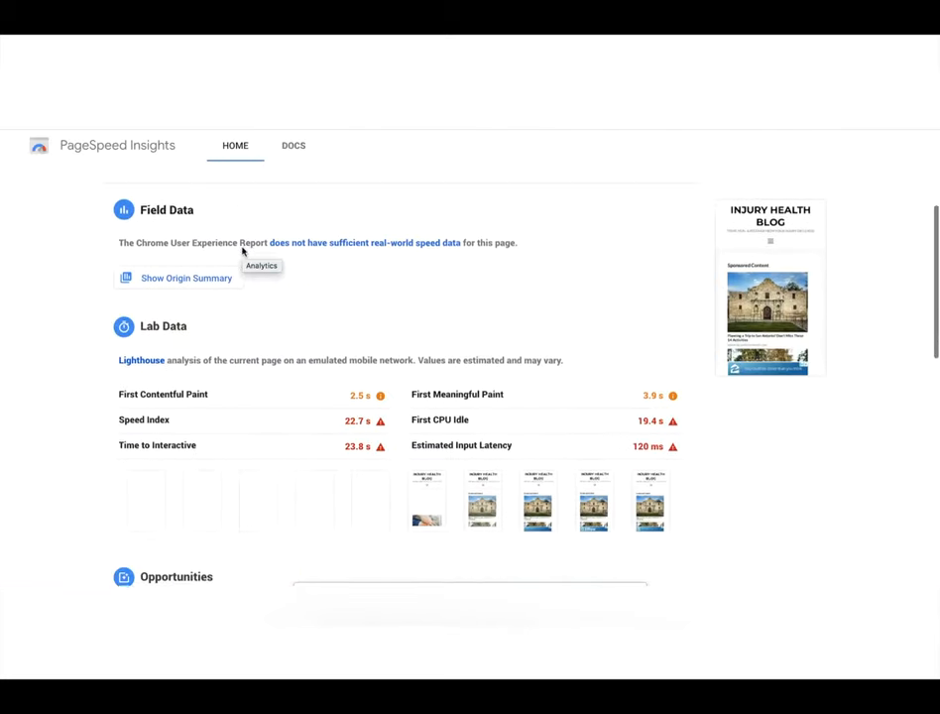
{"action": "scroll", "scroll_direction": "down", "scroll_amount": 3}
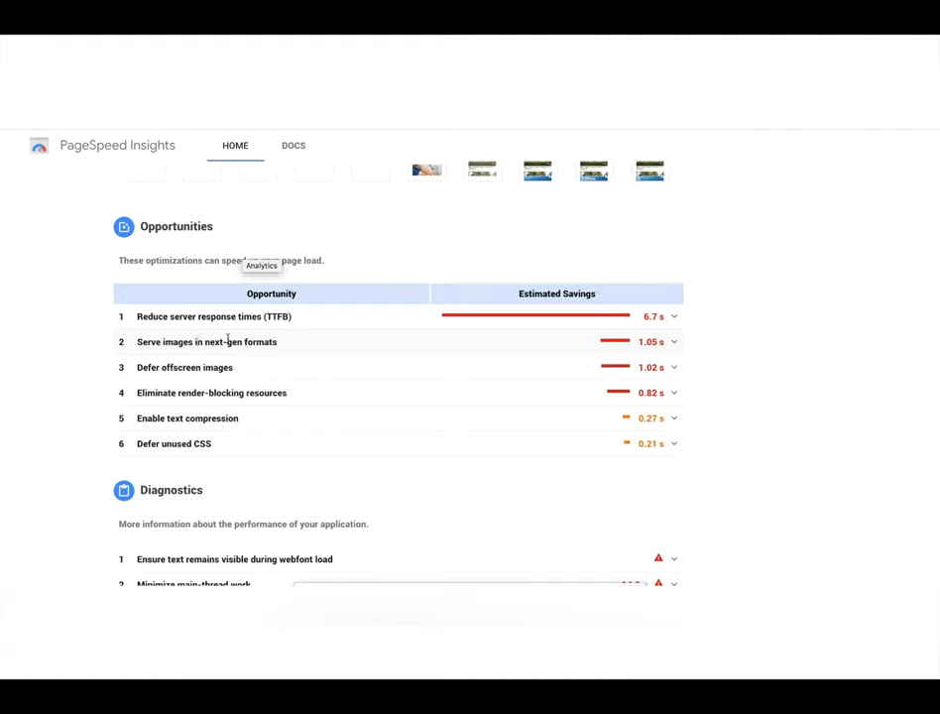
{"action": "mouse_move", "coordinate": [283, 349]}
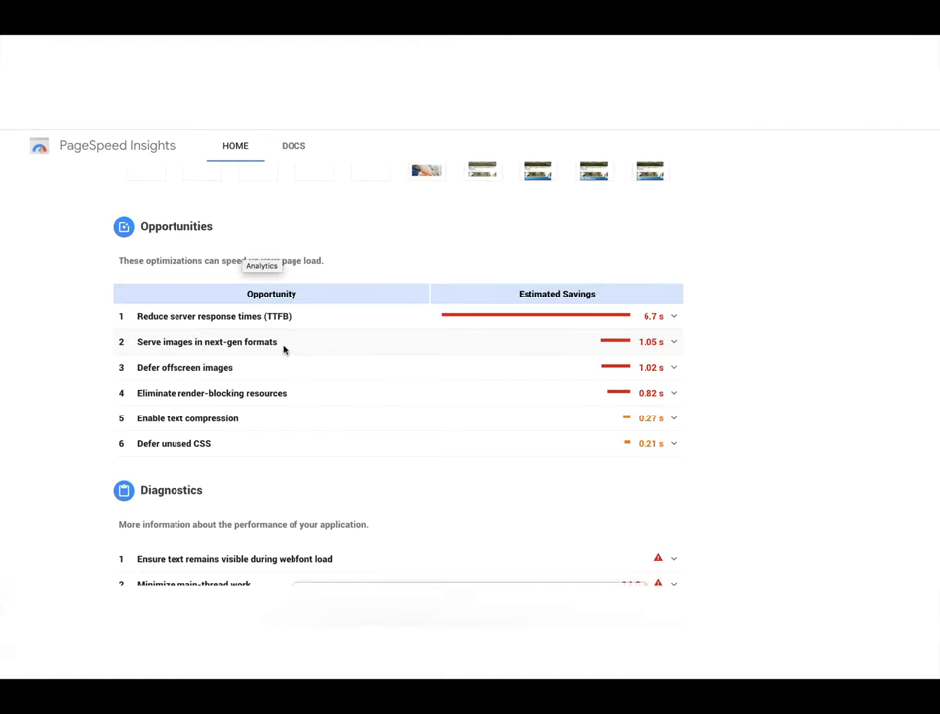
{"action": "left_click", "coordinate": [674, 341]}
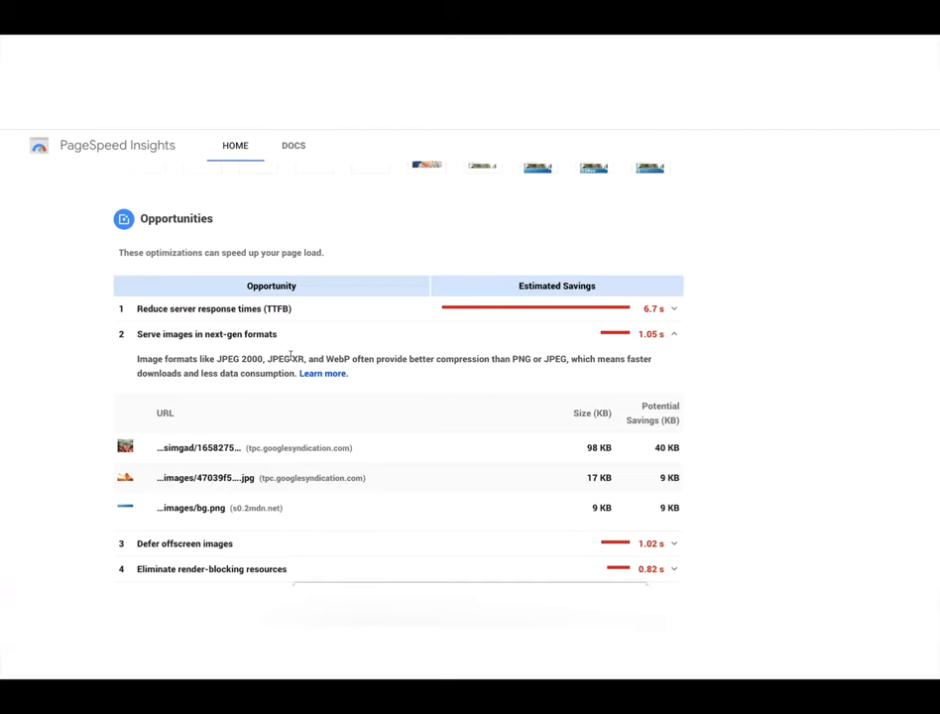
{"action": "mouse_move", "coordinate": [335, 355]}
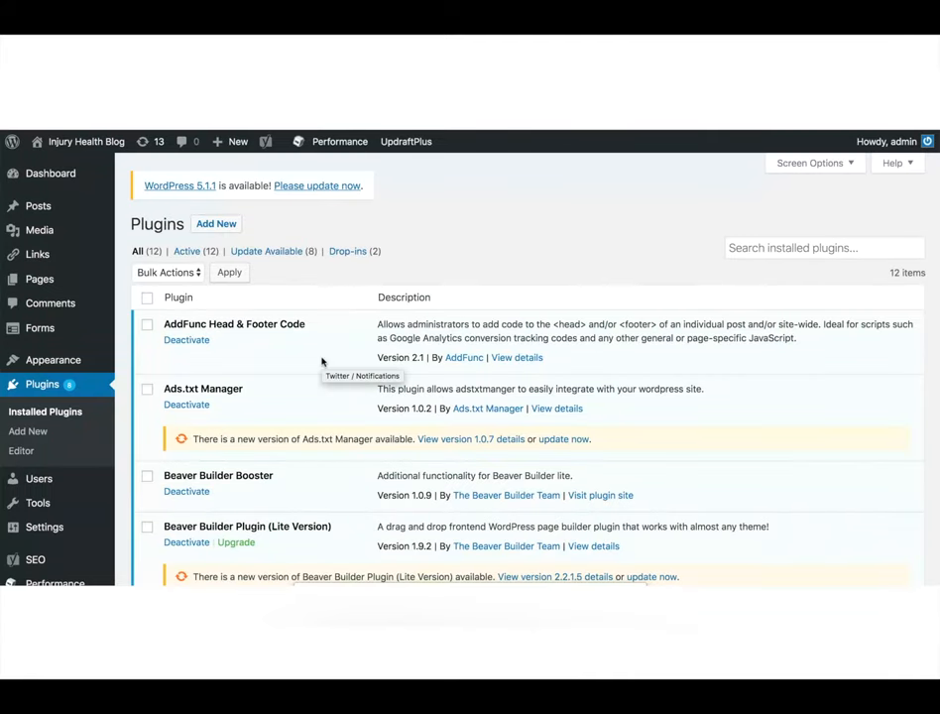
{"action": "scroll", "scroll_direction": "down", "scroll_amount": 3}
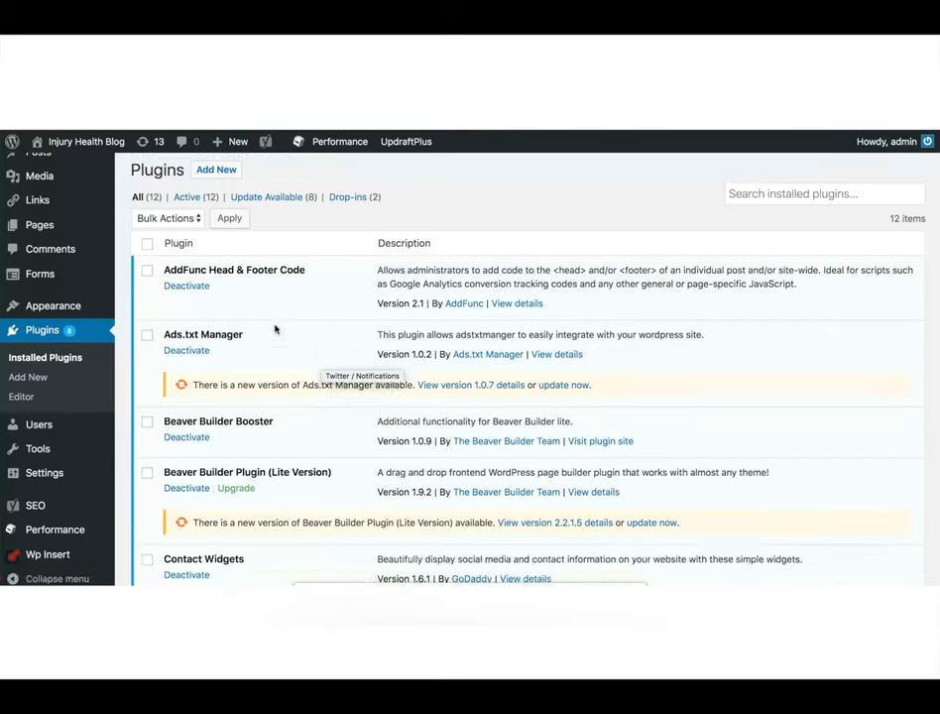
{"action": "scroll", "scroll_direction": "down", "scroll_amount": 3}
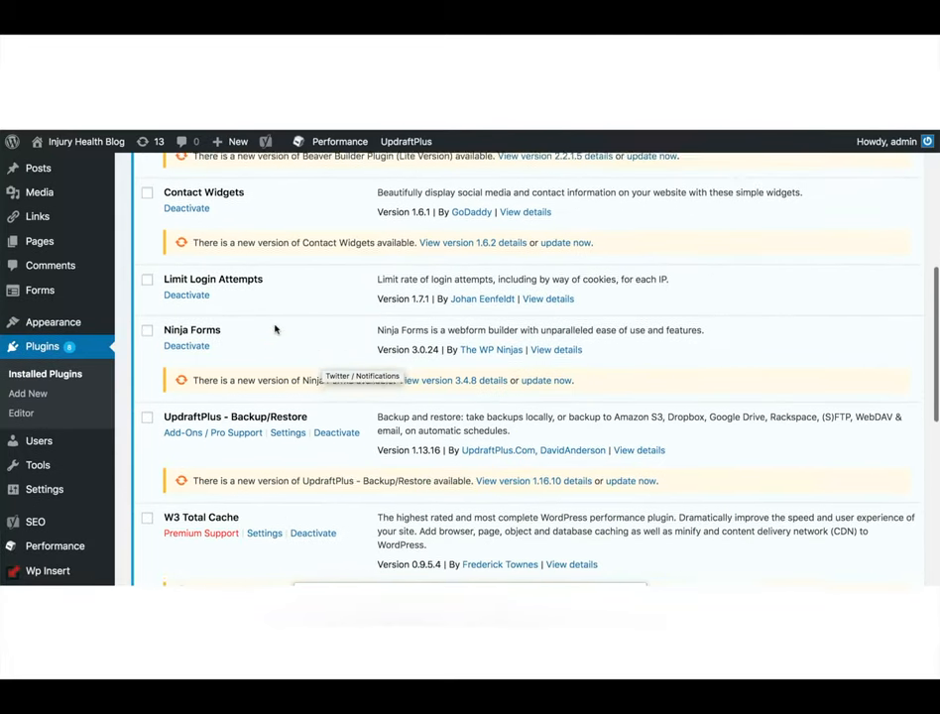
{"action": "scroll", "scroll_direction": "down", "scroll_amount": 3}
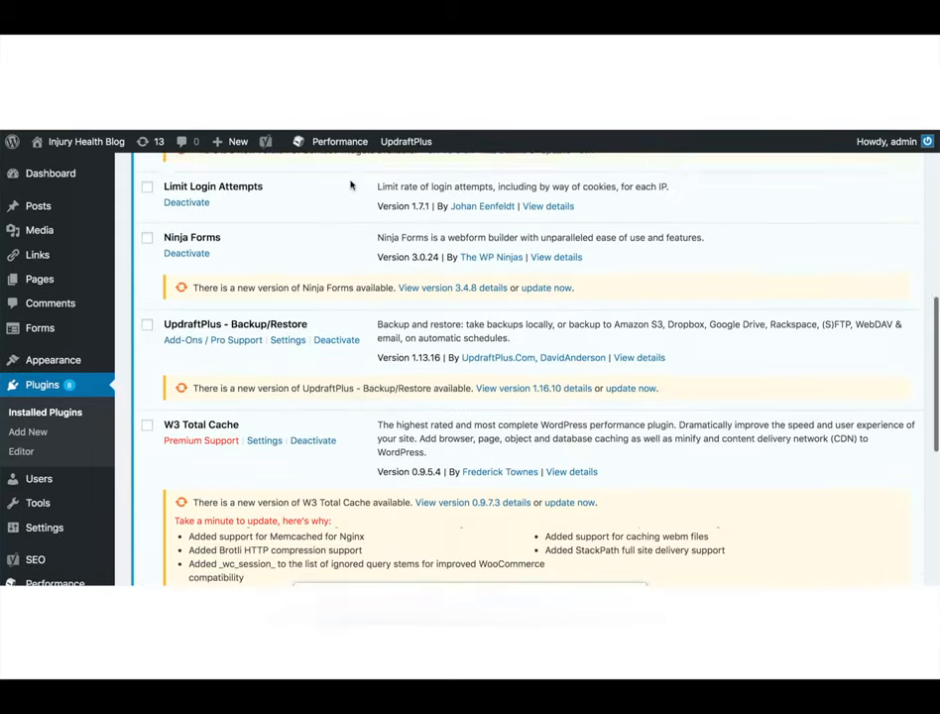
{"action": "left_click", "coordinate": [339, 141]}
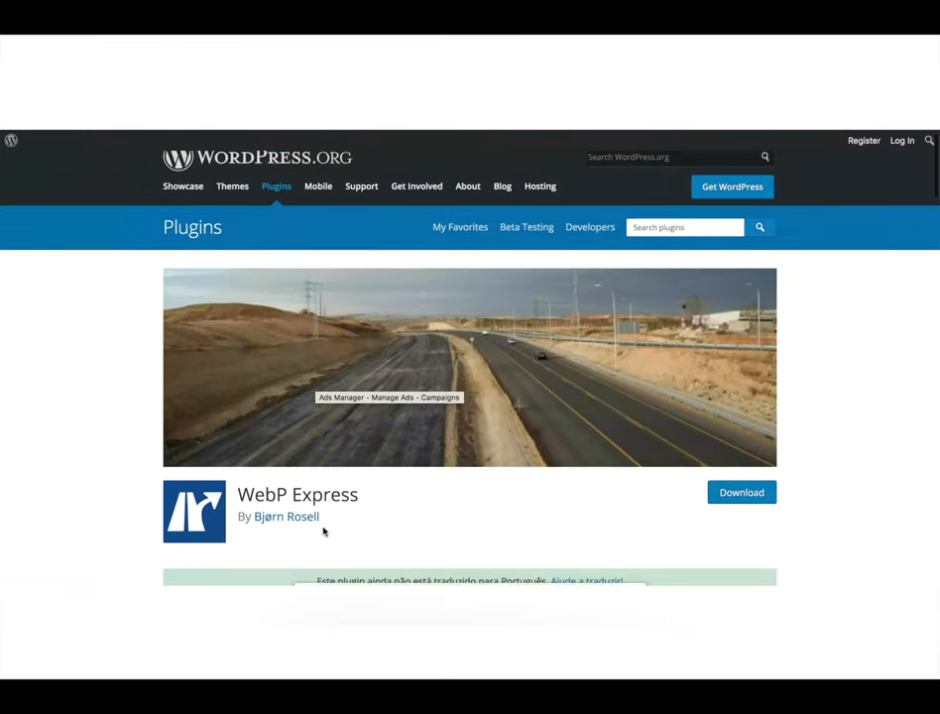
{"action": "scroll", "scroll_direction": "down", "scroll_amount": 3}
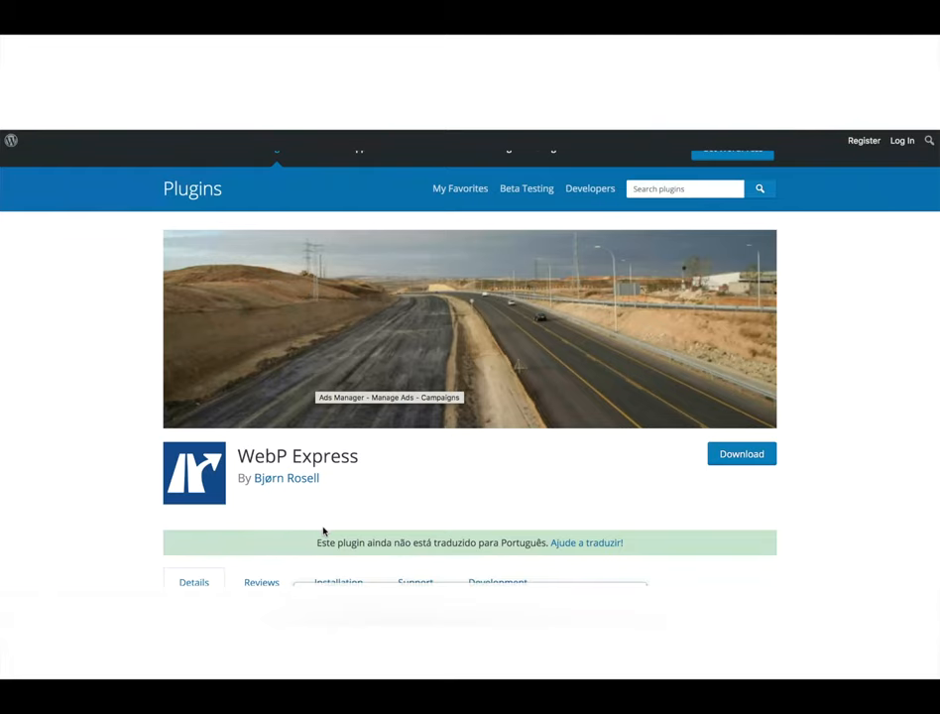
{"action": "mouse_move", "coordinate": [222, 143]}
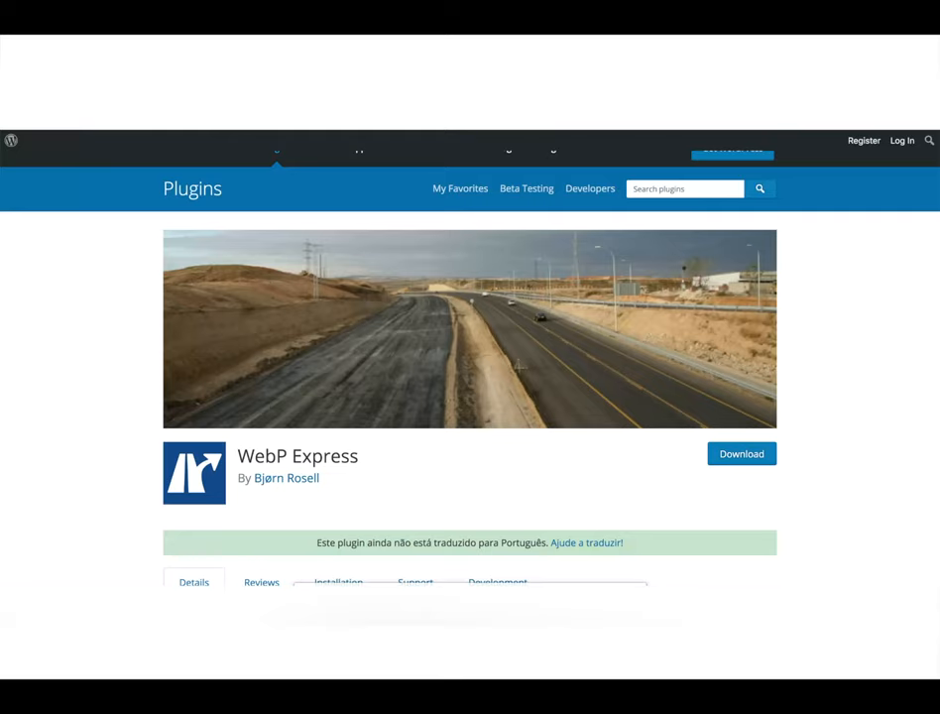
{"action": "mouse_move", "coordinate": [277, 230]}
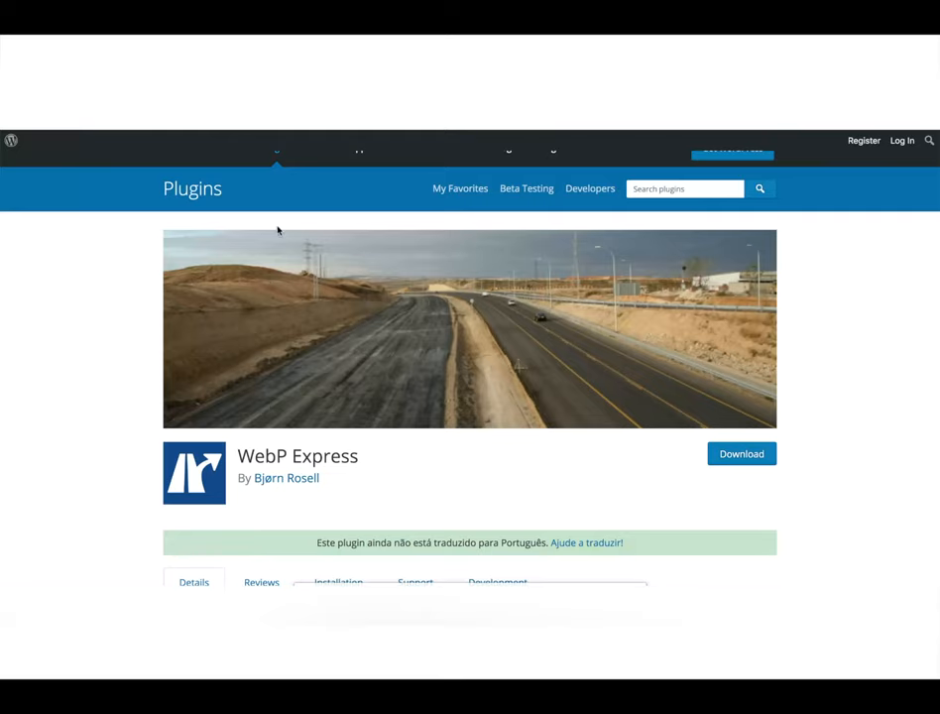
{"action": "mouse_move", "coordinate": [492, 261]}
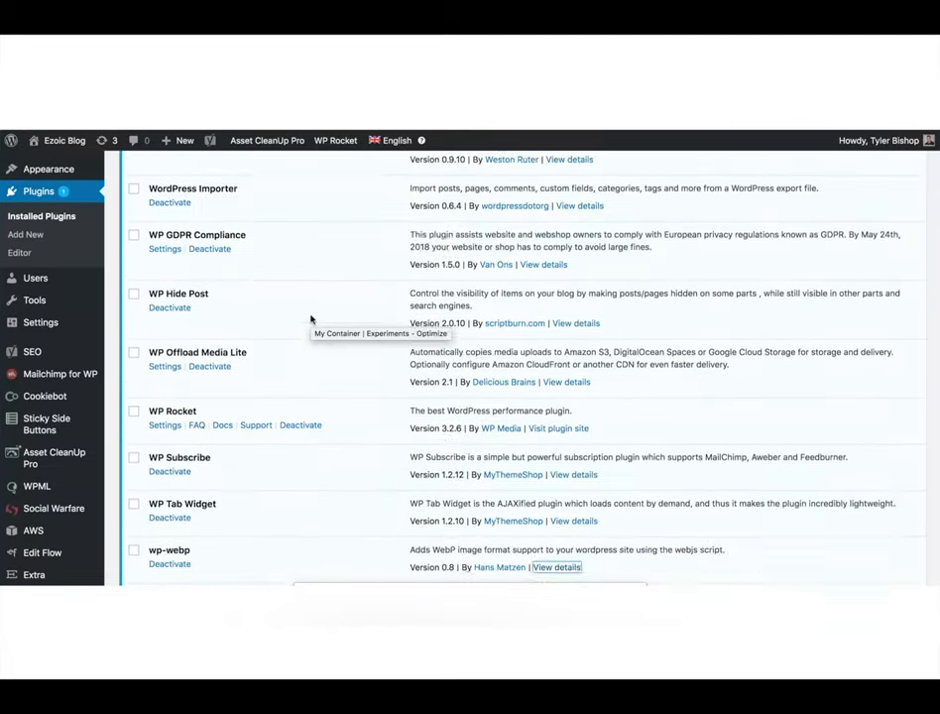
{"action": "scroll", "scroll_direction": "down", "scroll_amount": 3}
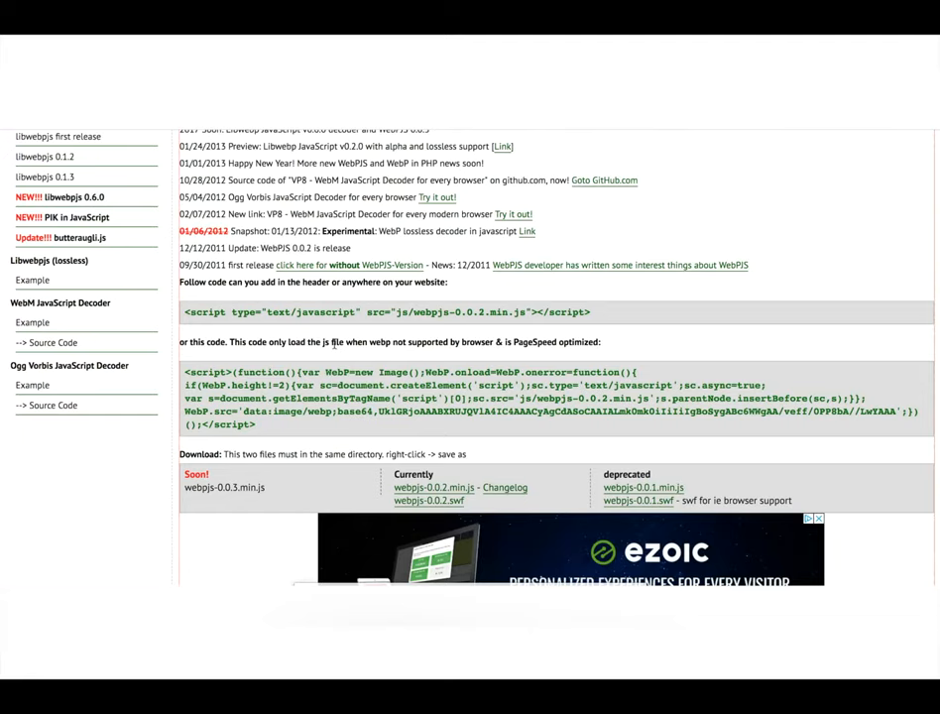
{"action": "mouse_move", "coordinate": [518, 146]}
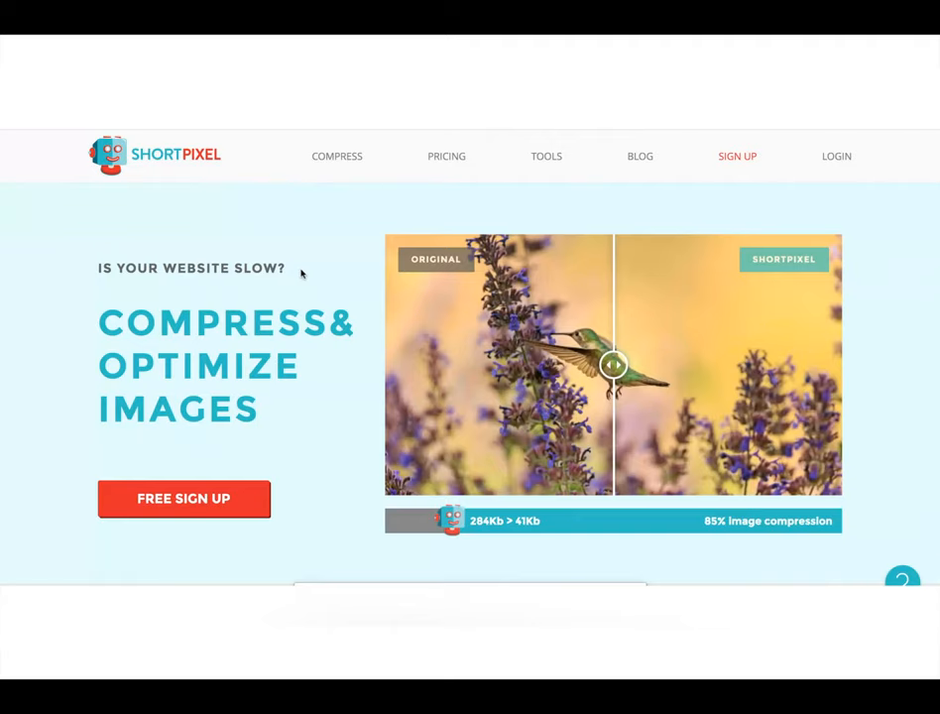
{"action": "scroll", "scroll_direction": "down", "scroll_amount": 3}
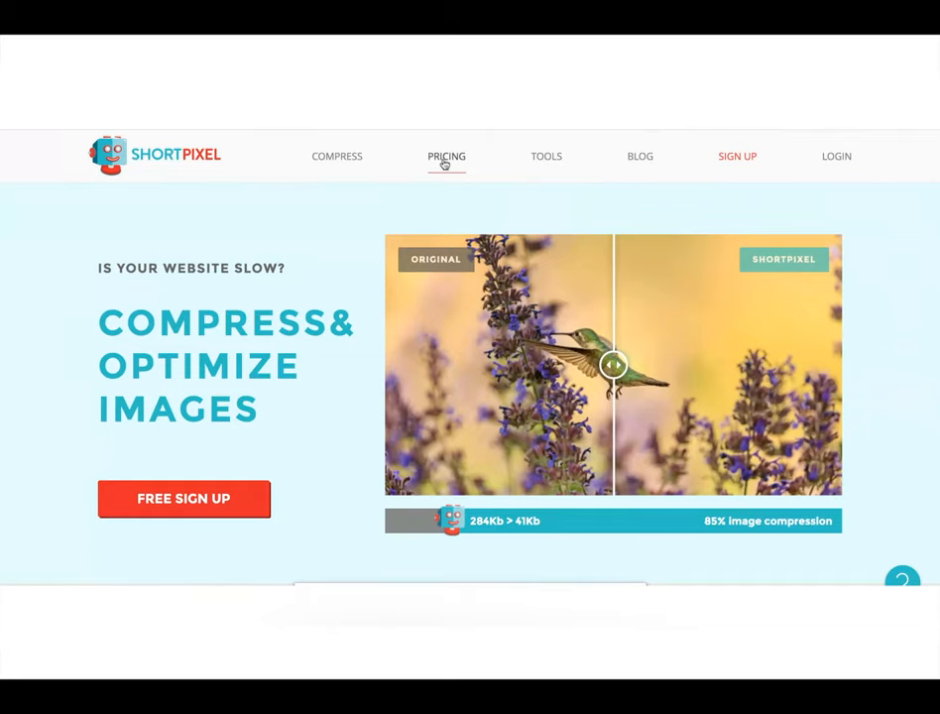
{"action": "mouse_move", "coordinate": [353, 289]}
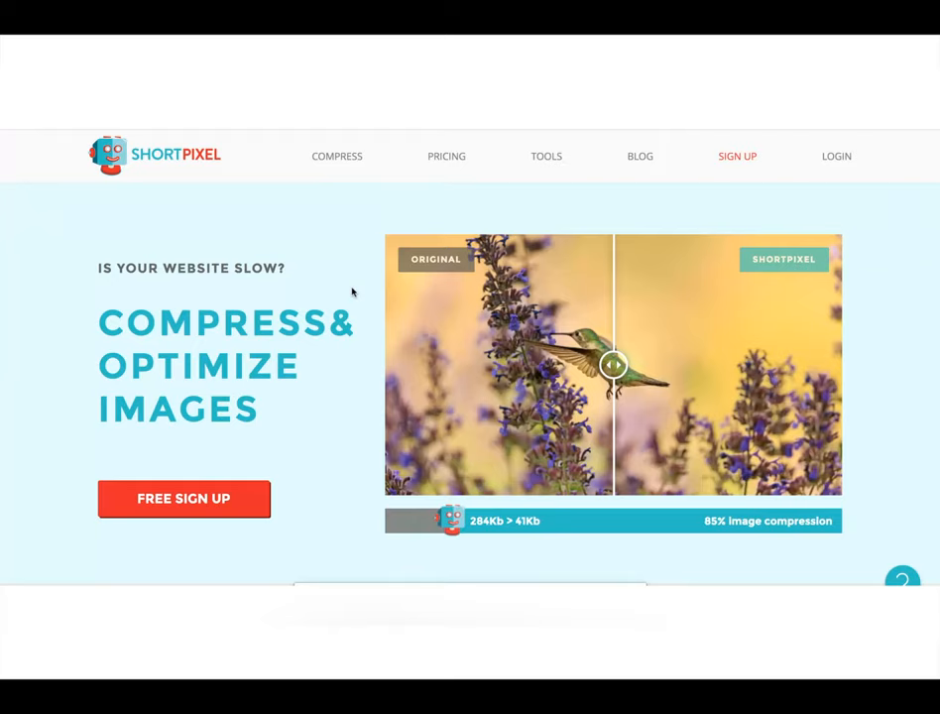
{"action": "mouse_move", "coordinate": [433, 220]}
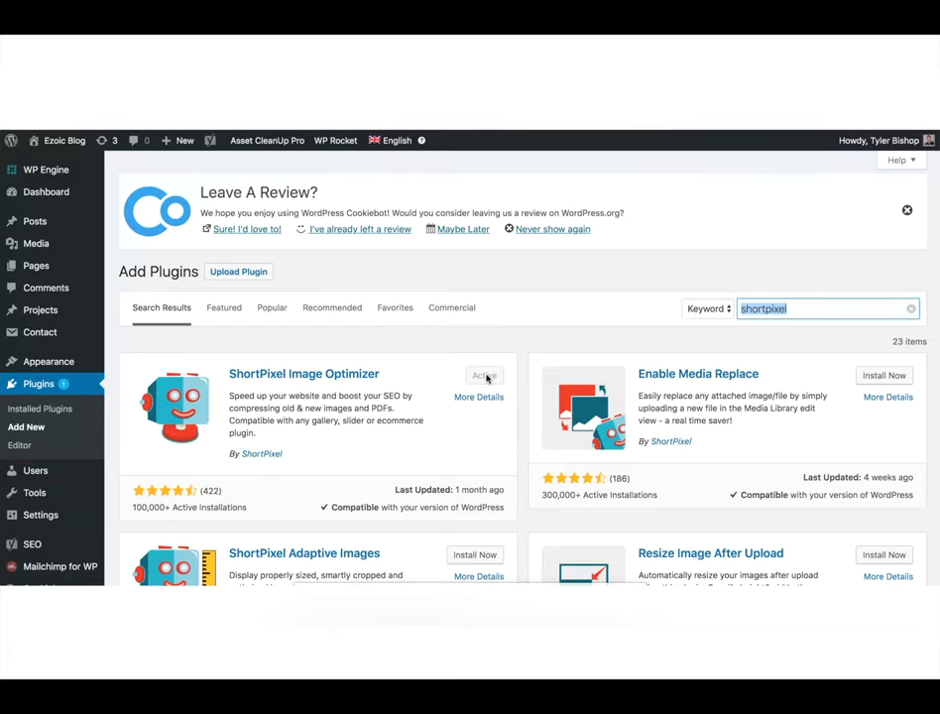
Activate ShortPixel Image Optimizer and go to its settings from the installed plugins list
{"action": "left_click", "coordinate": [484, 375]}
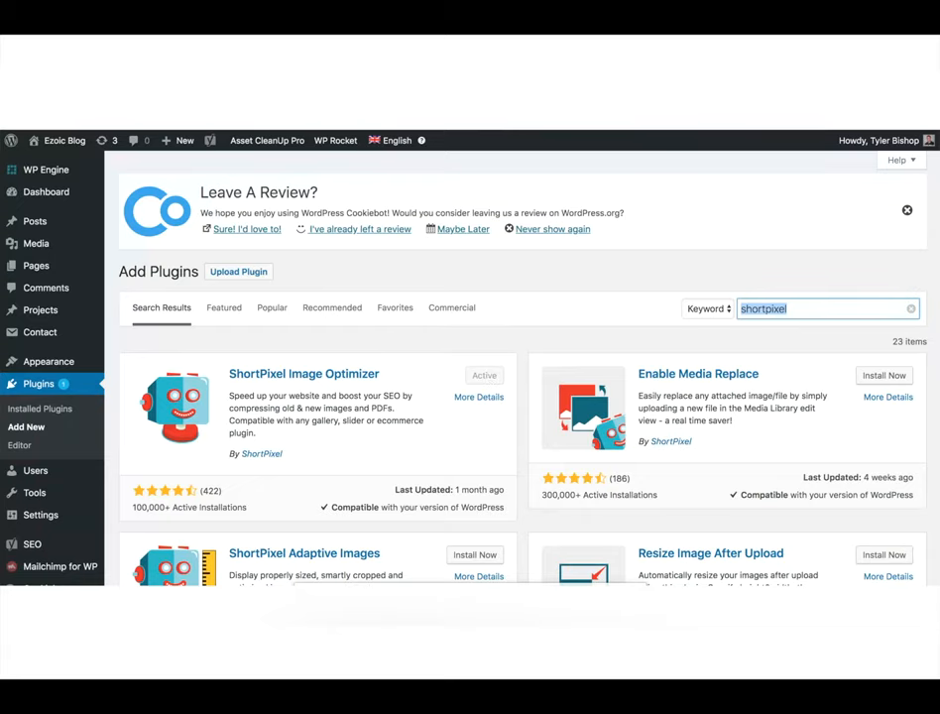
{"action": "left_click", "coordinate": [40, 214]}
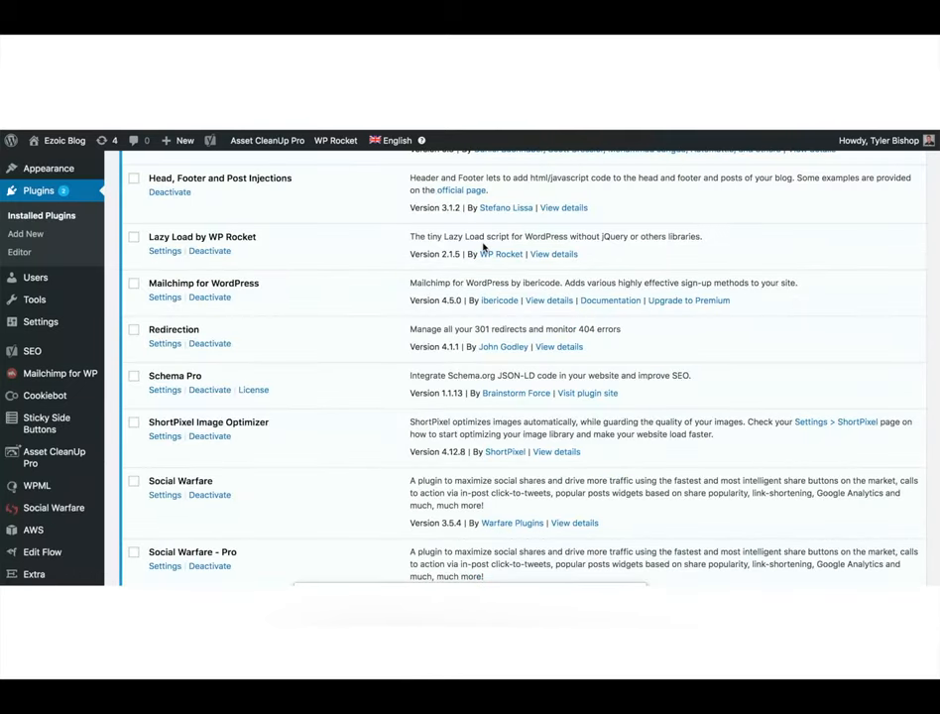
{"action": "scroll", "scroll_direction": "down", "scroll_amount": 3}
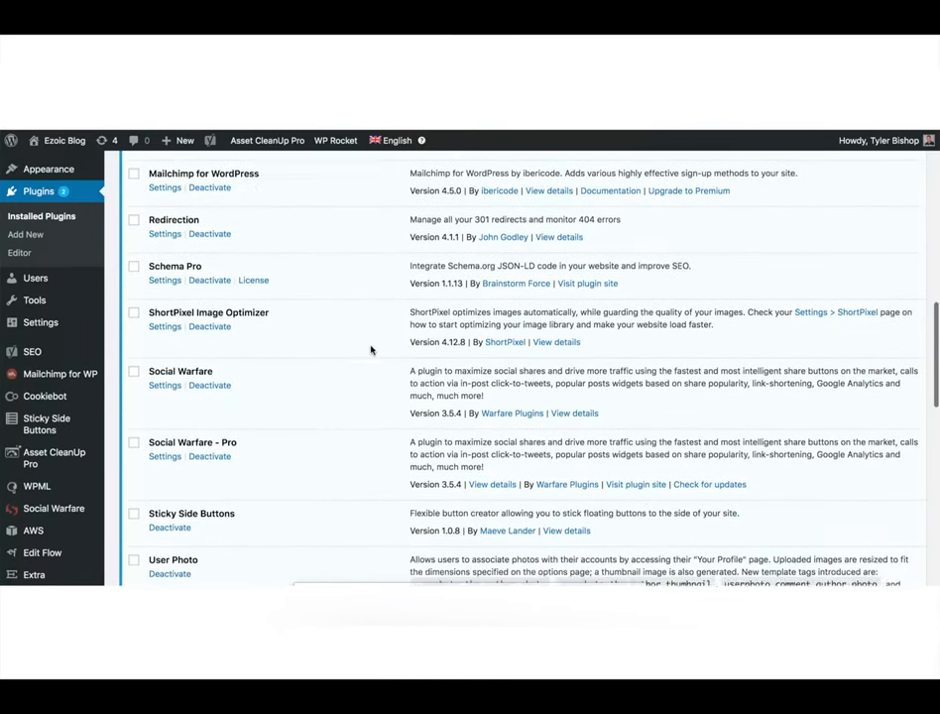
{"action": "scroll", "scroll_direction": "down", "scroll_amount": 3}
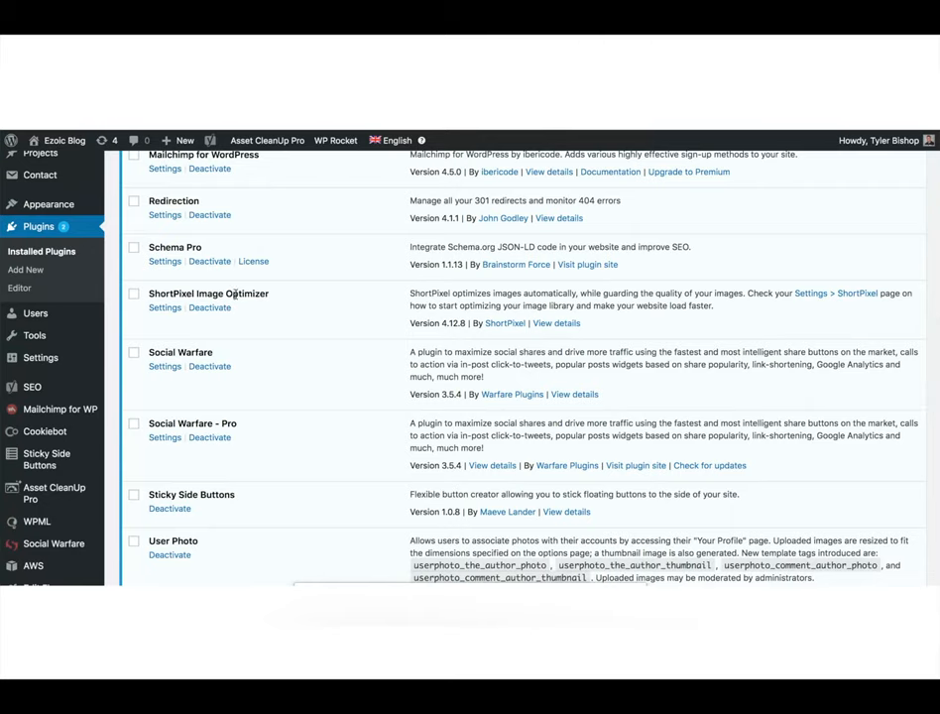
{"action": "mouse_move", "coordinate": [44, 430]}
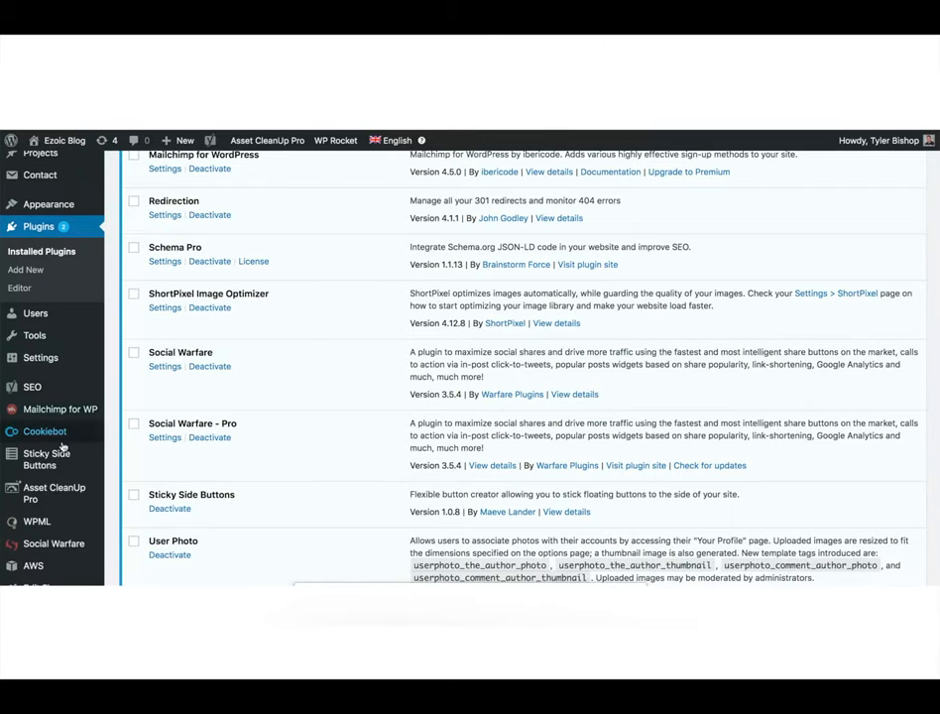
{"action": "left_click", "coordinate": [40, 321]}
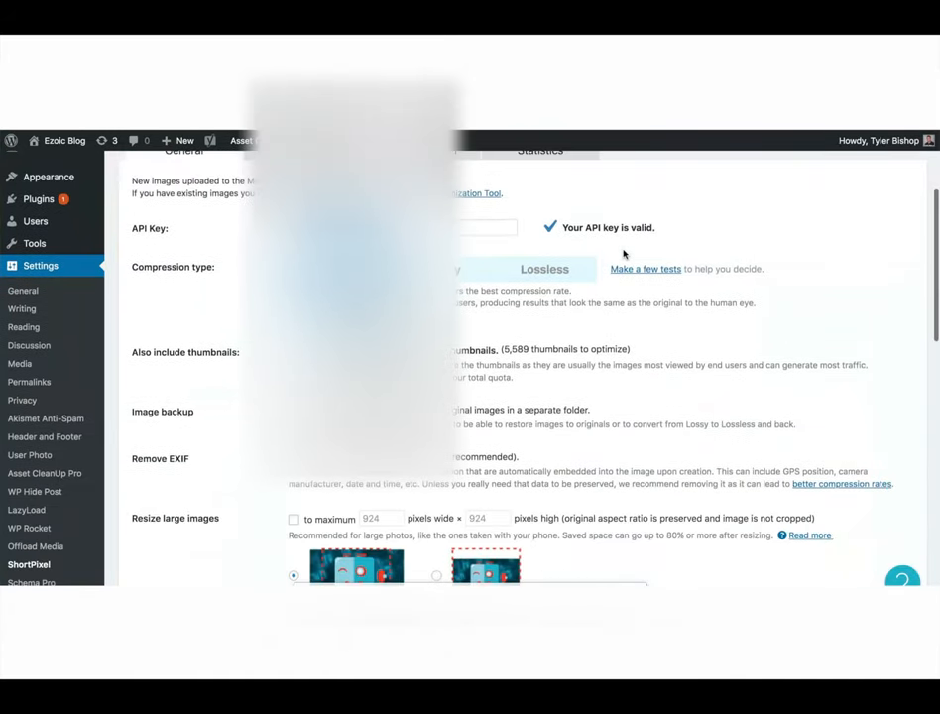
{"action": "scroll", "scroll_direction": "down", "scroll_amount": 3}
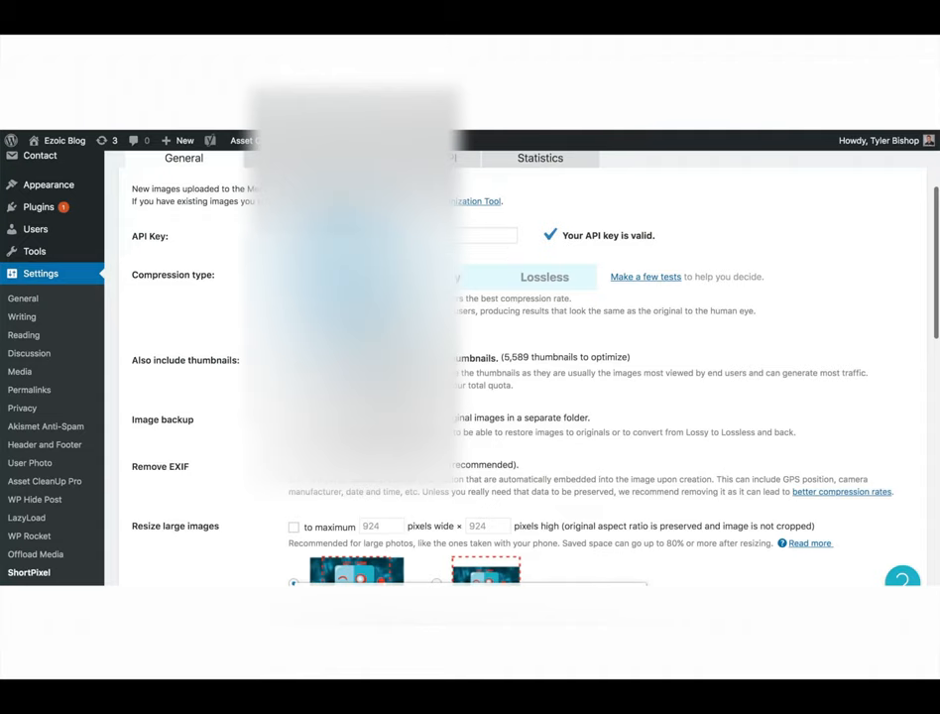
Show ShortPixel's Advanced settings and reach the WebP Images options
{"action": "left_click", "coordinate": [301, 178]}
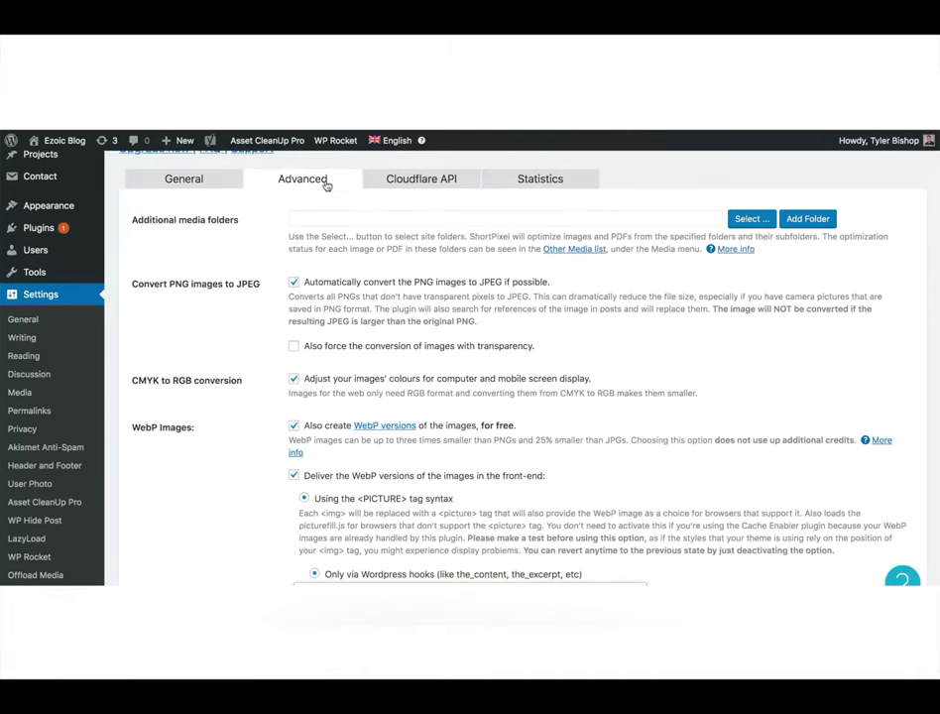
{"action": "scroll", "scroll_direction": "down", "scroll_amount": 3}
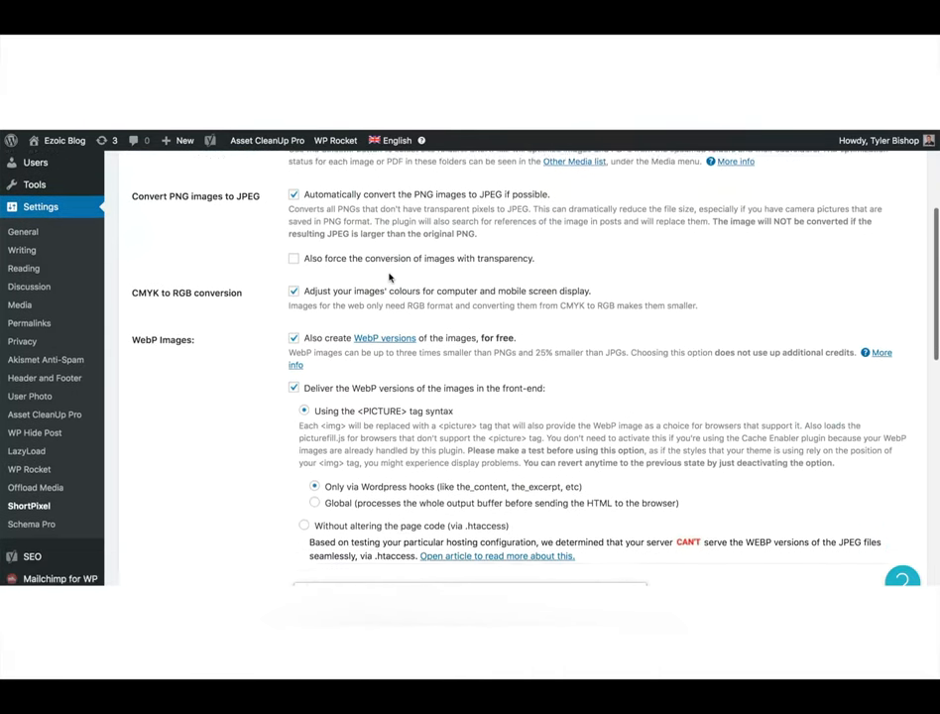
{"action": "scroll", "scroll_direction": "down", "scroll_amount": 3}
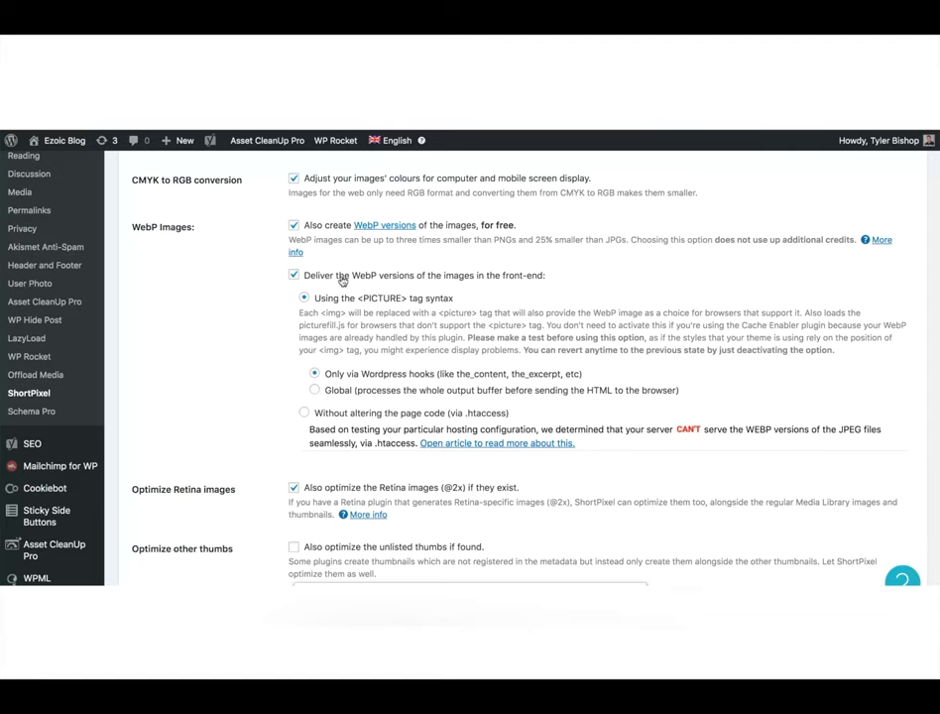
{"action": "mouse_move", "coordinate": [456, 277]}
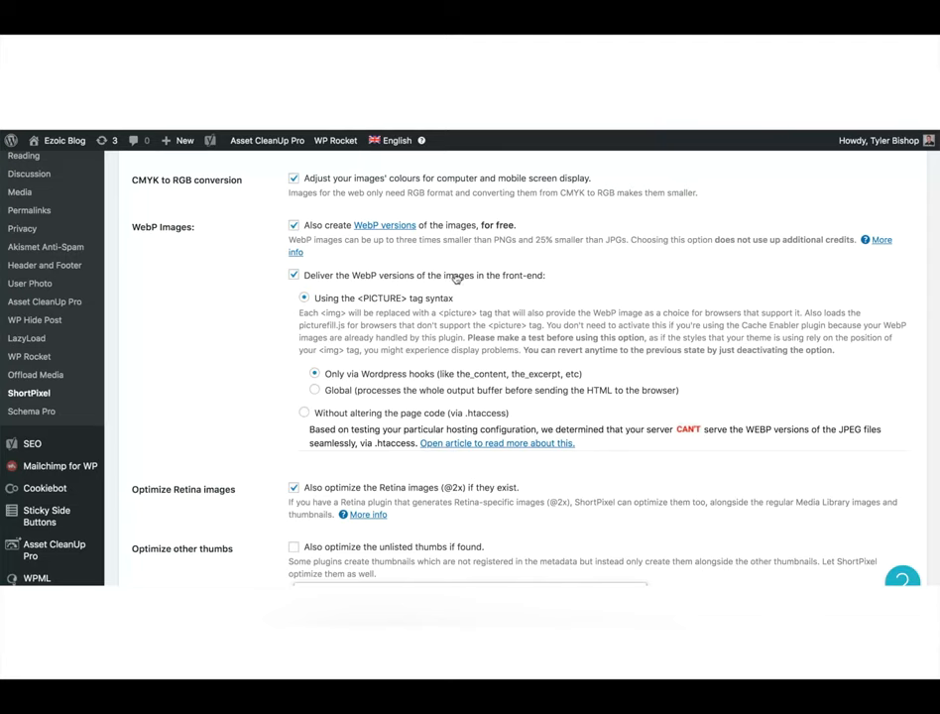
{"action": "mouse_move", "coordinate": [325, 278]}
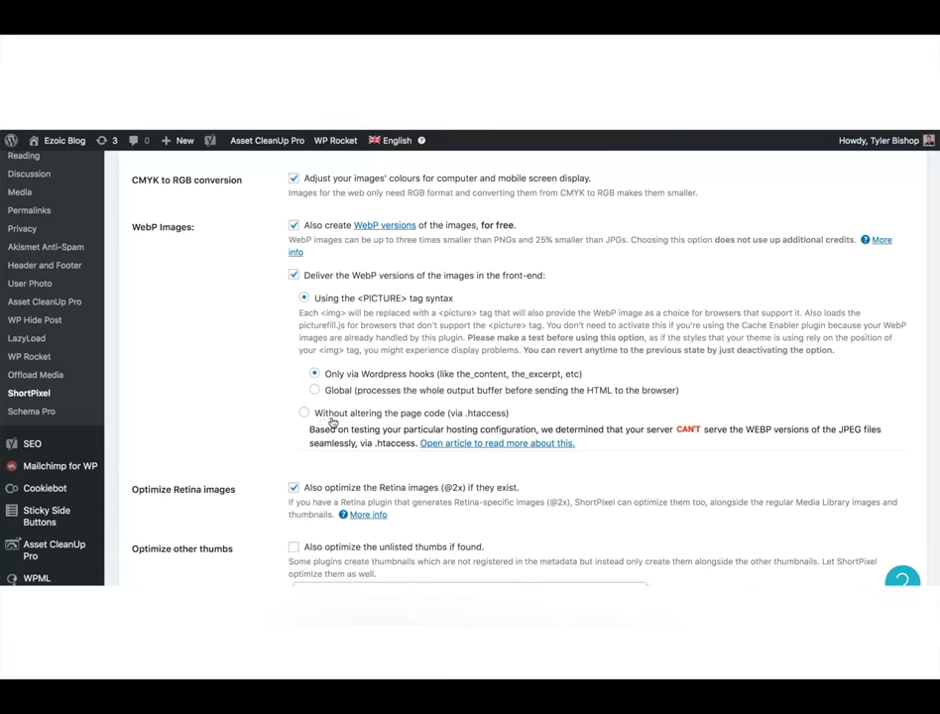
{"action": "mouse_move", "coordinate": [466, 417]}
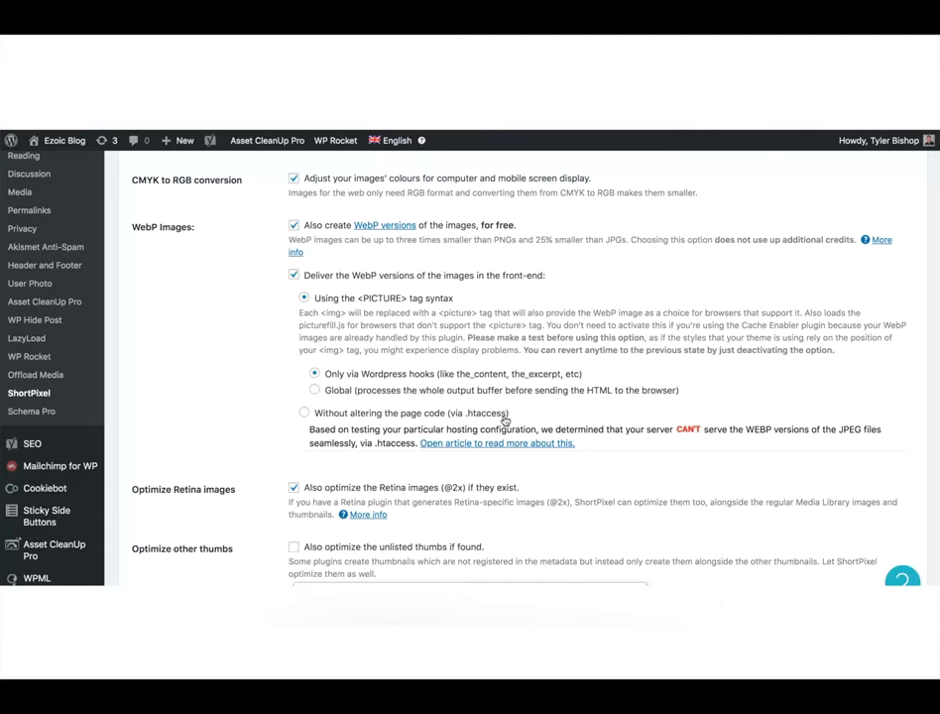
{"action": "mouse_move", "coordinate": [436, 433]}
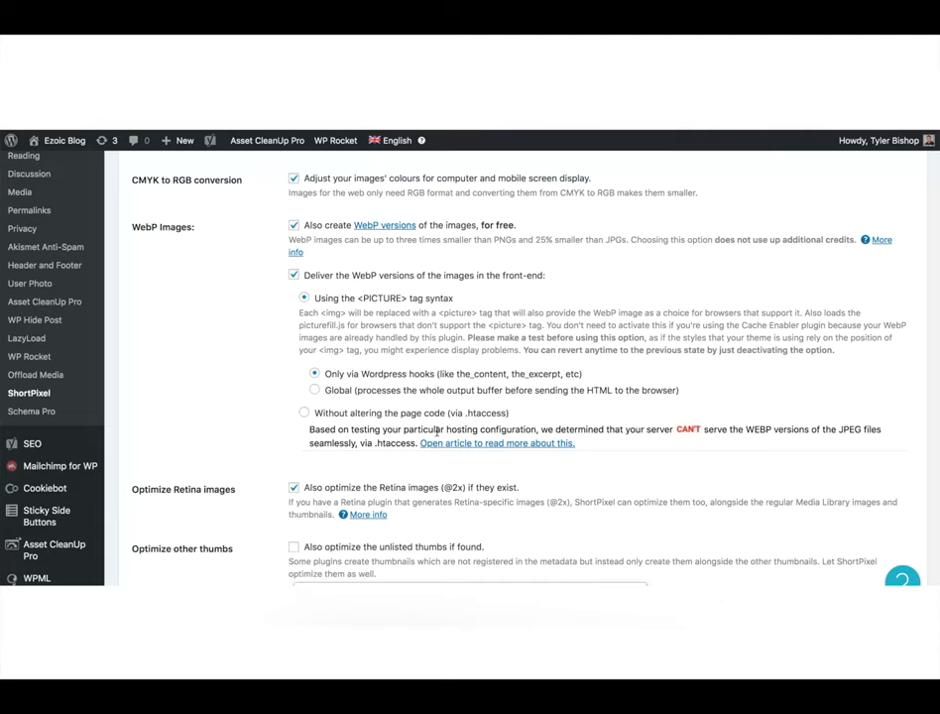
{"action": "mouse_move", "coordinate": [636, 421]}
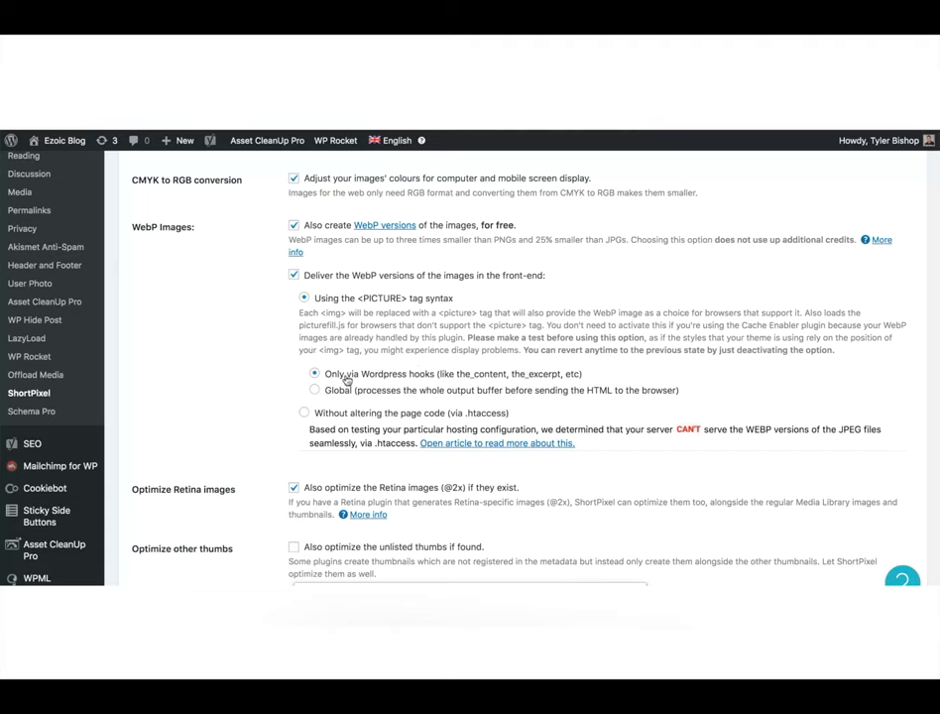
{"action": "mouse_move", "coordinate": [432, 385]}
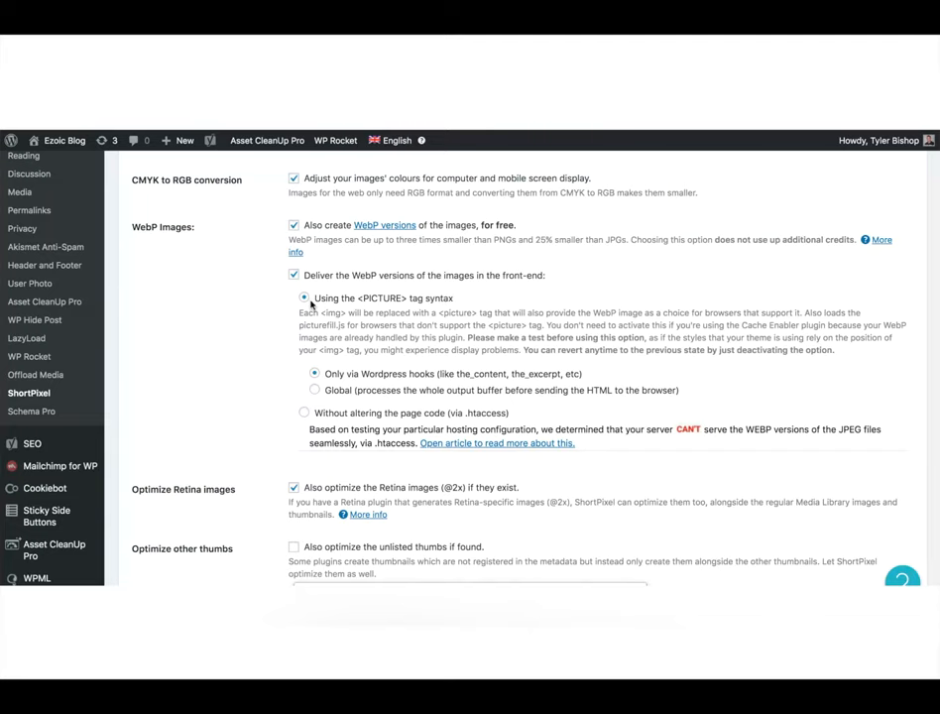
Save the Advanced settings with 'Save and Go to Bulk Process' to start bulk optimization
{"action": "scroll", "scroll_direction": "down", "scroll_amount": 3}
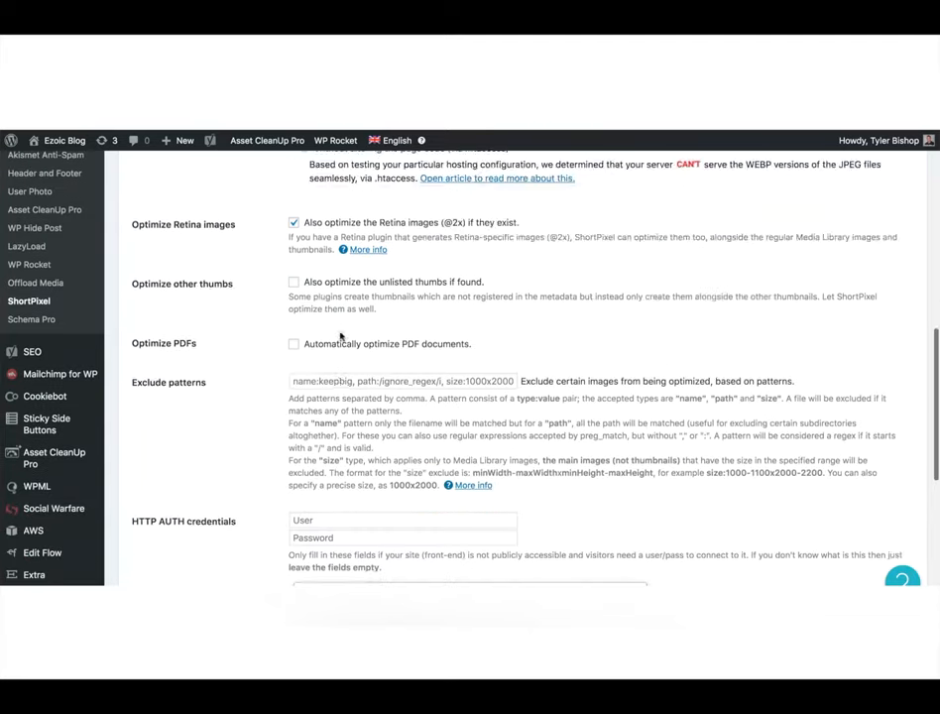
{"action": "scroll", "scroll_direction": "down", "scroll_amount": 3}
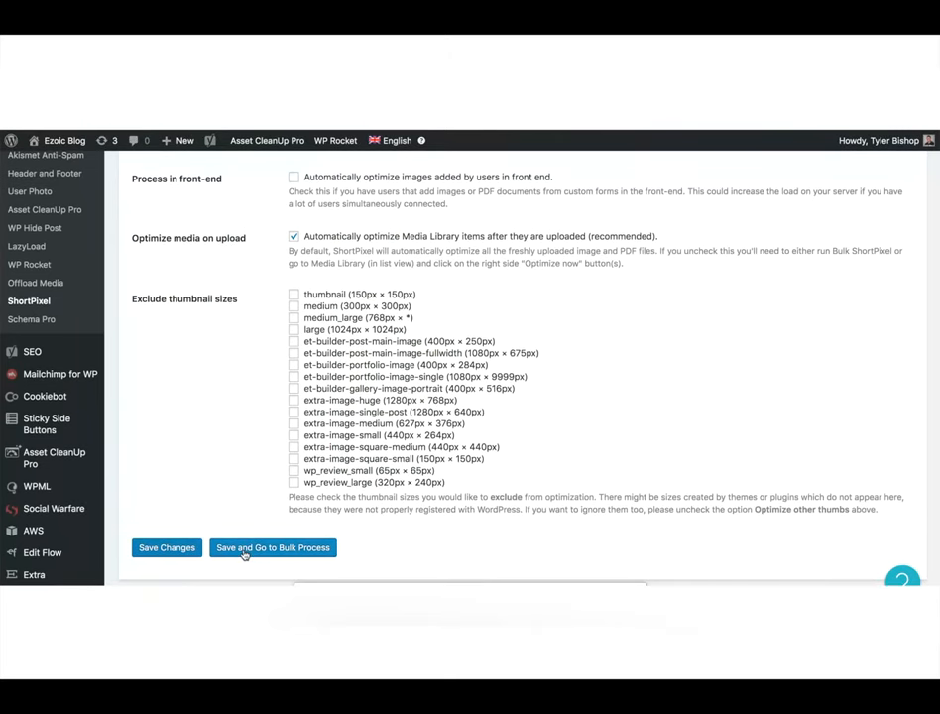
{"action": "mouse_move", "coordinate": [274, 547]}
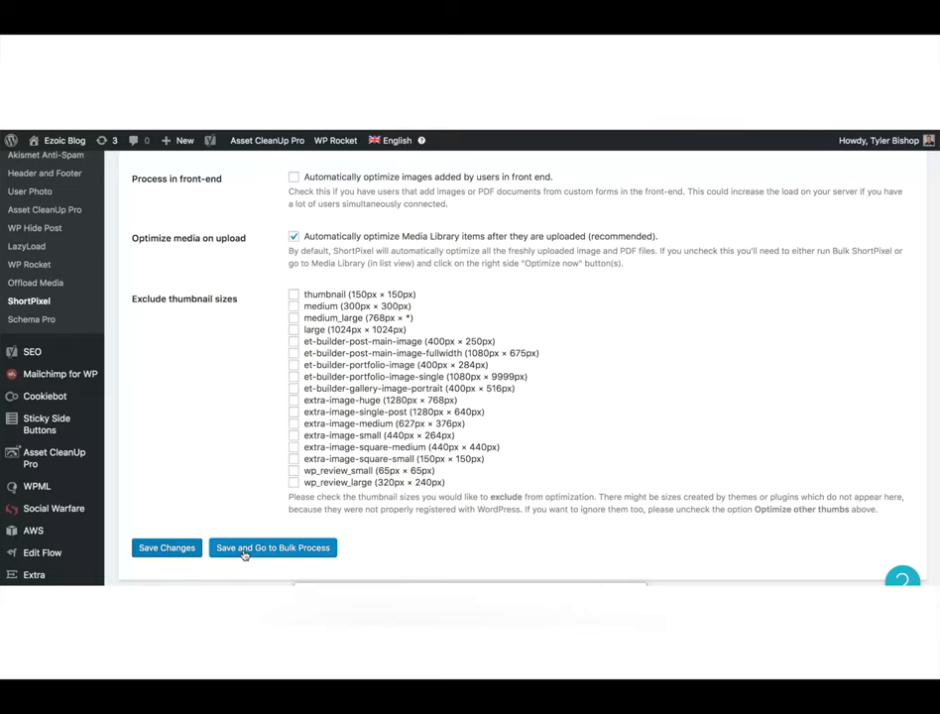
{"action": "left_click", "coordinate": [271, 548]}
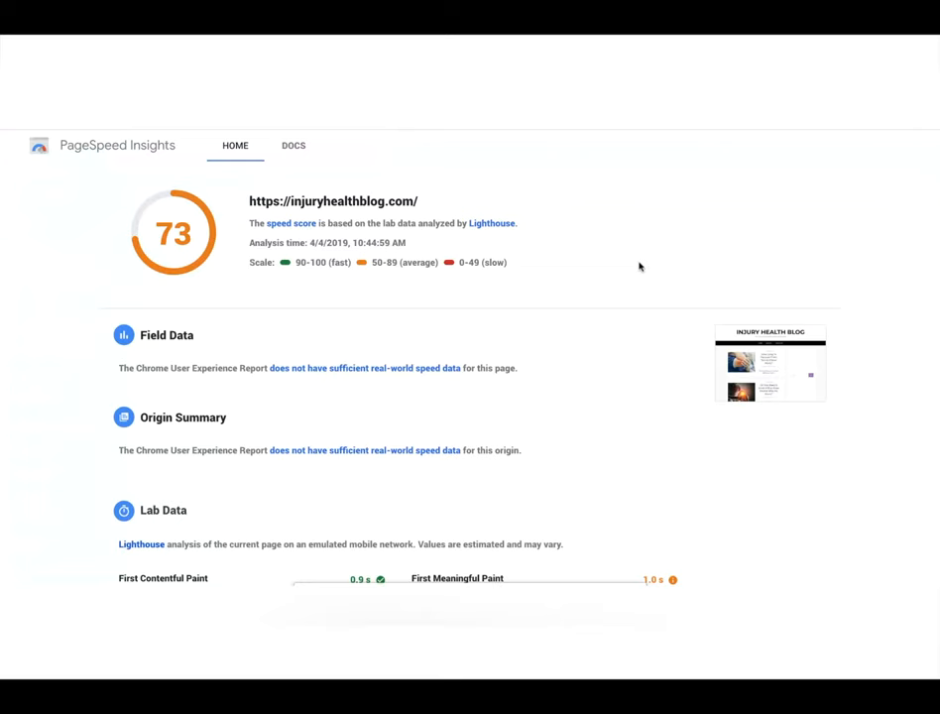
{"action": "scroll", "scroll_direction": "down", "scroll_amount": 3}
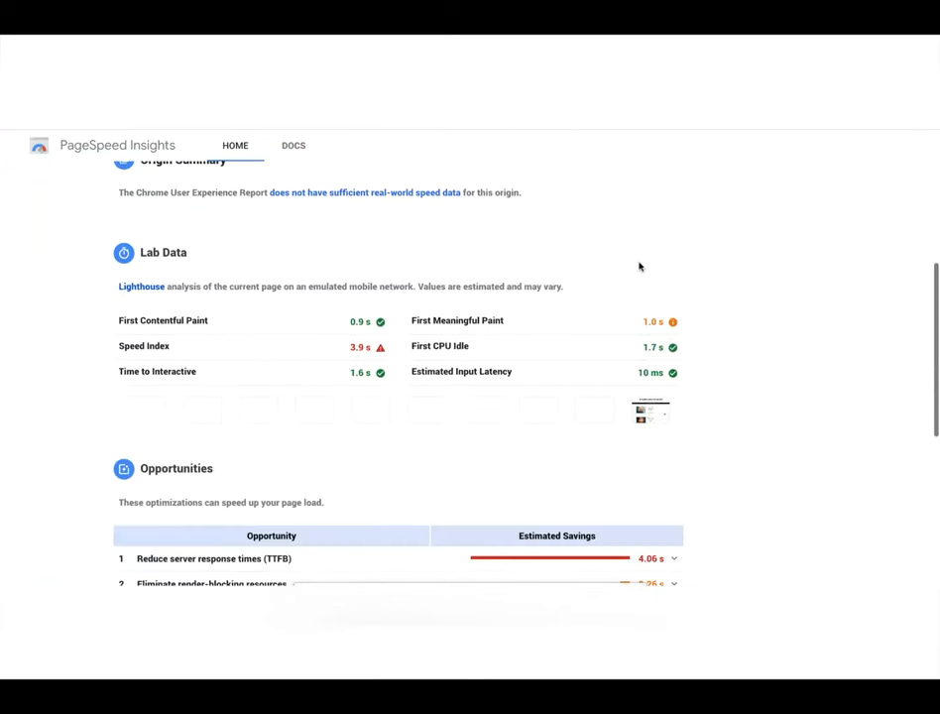
{"action": "scroll", "scroll_direction": "down", "scroll_amount": 3}
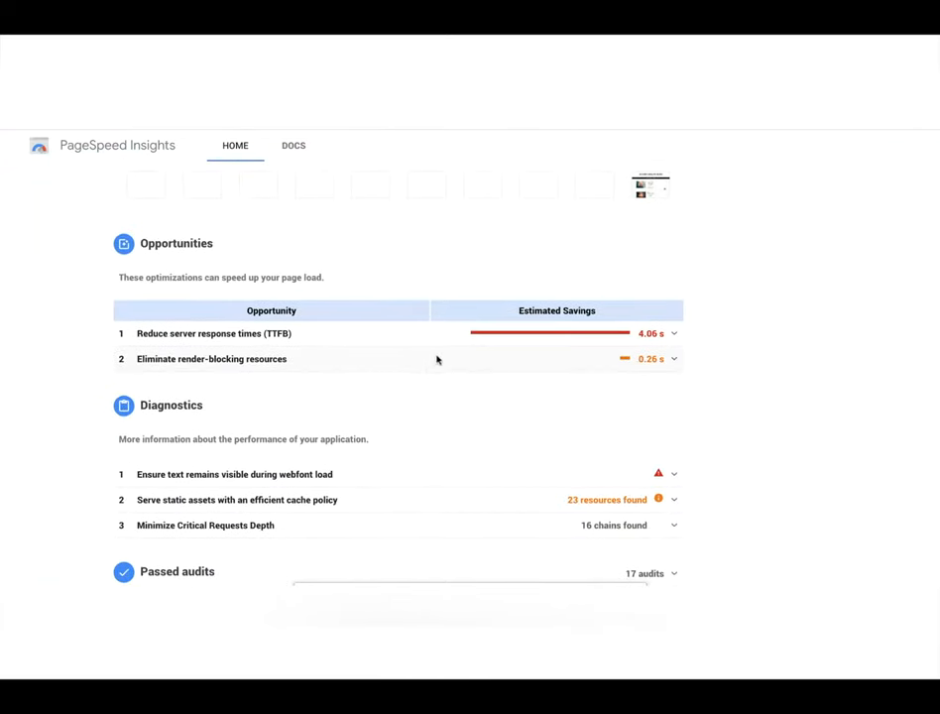
{"action": "mouse_move", "coordinate": [406, 363]}
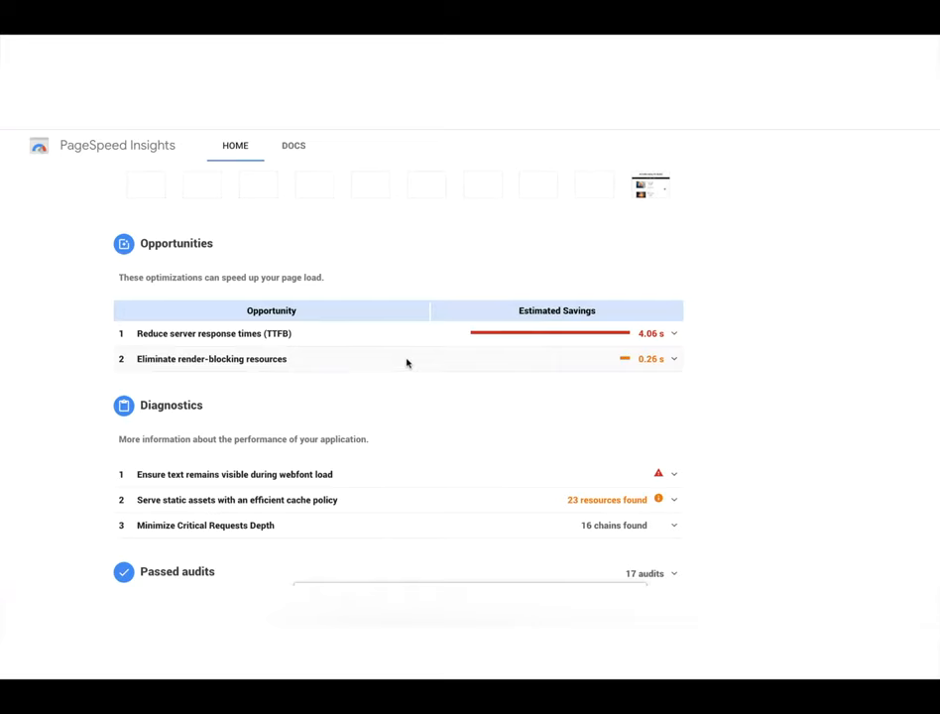